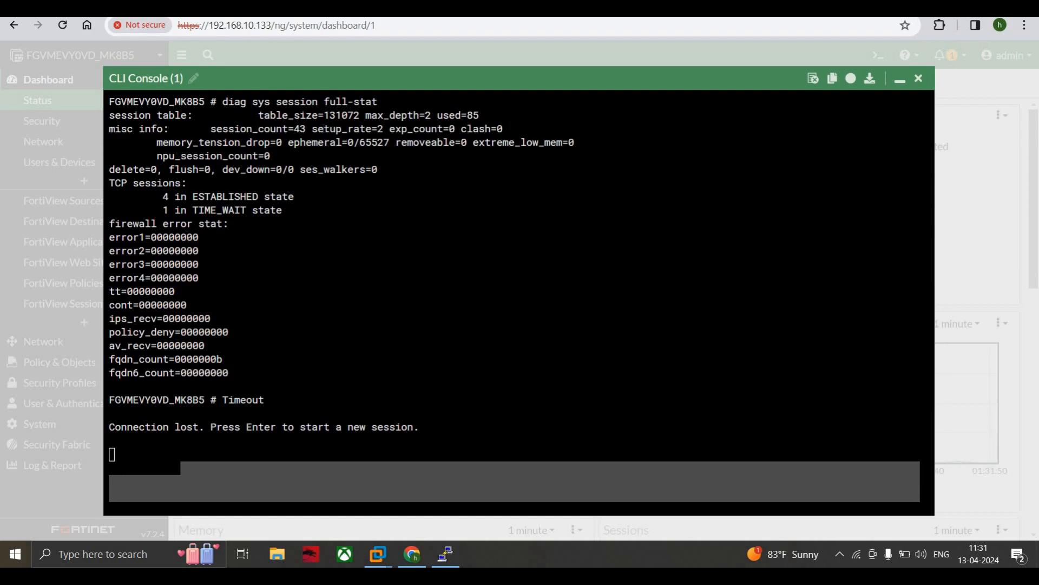
mouse_move(389, 100)
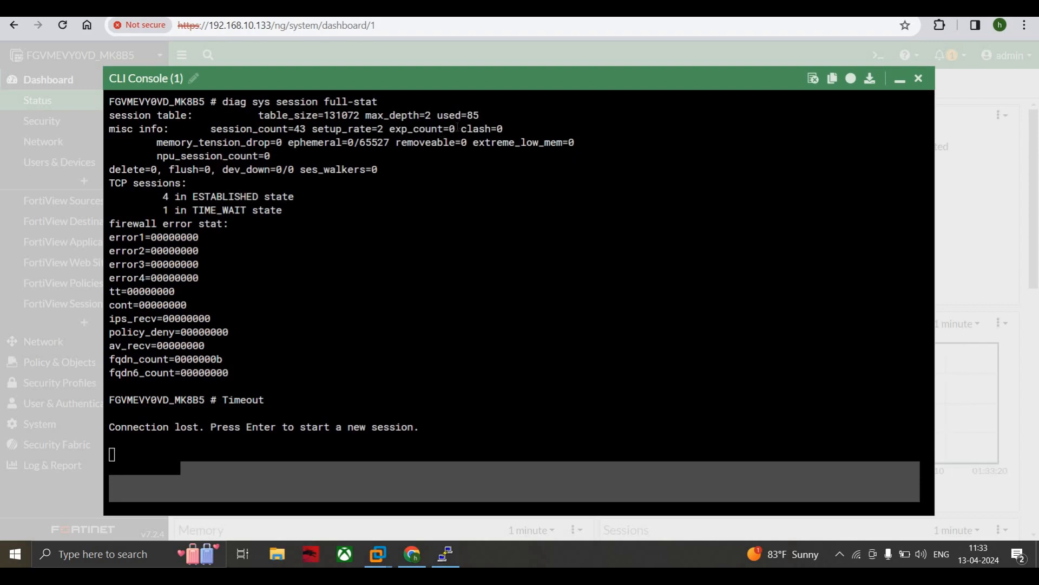
mouse_move(544, 58)
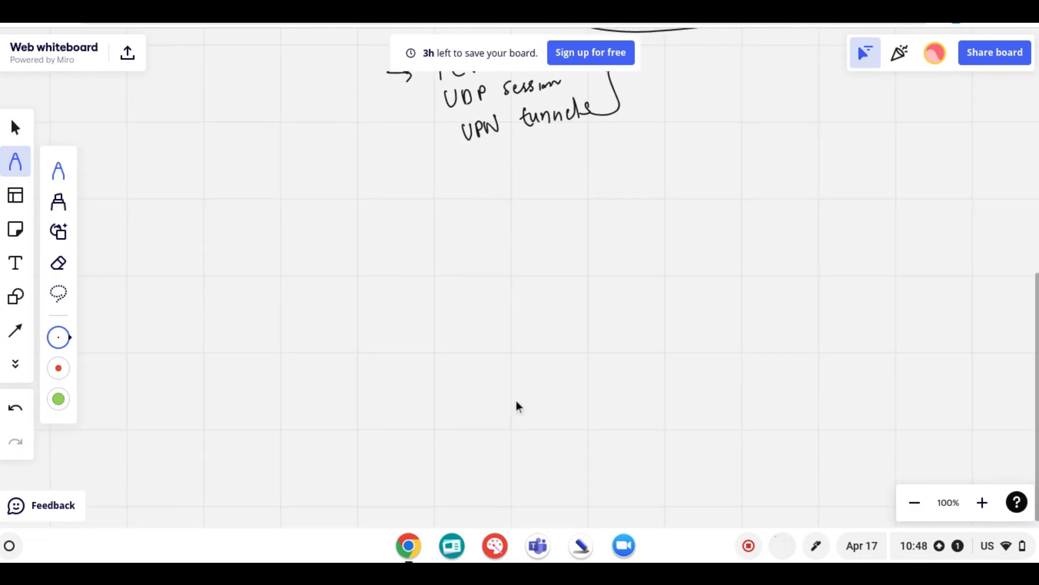
Scroll the board to leave the UDP session and VPN tunnel notes at the top.
scroll("up", 3)
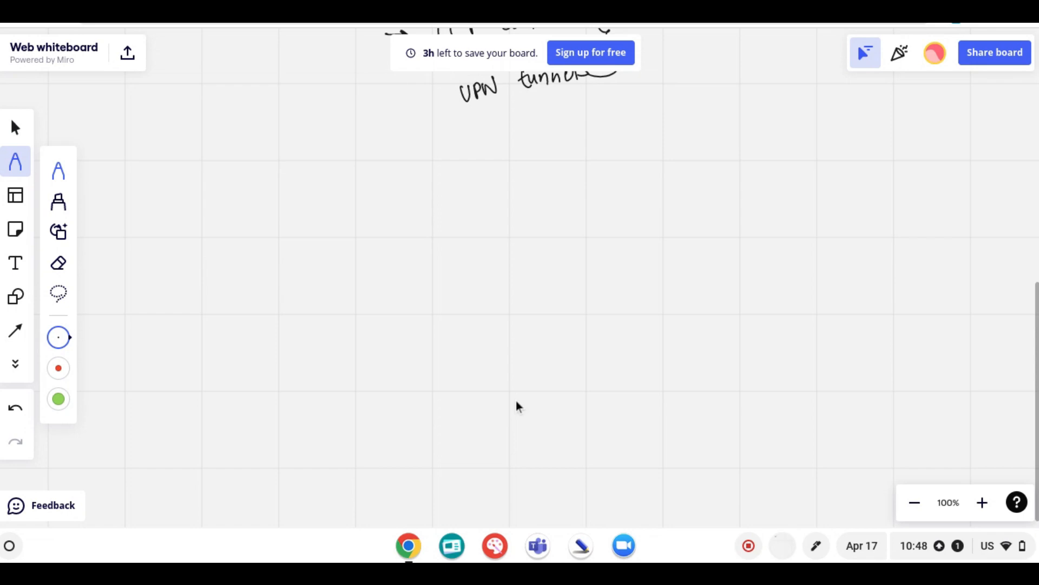
Handwrite load balancing → CPU → long traffic patterns with a loop arrow and 'NP'.
left_click(355, 146)
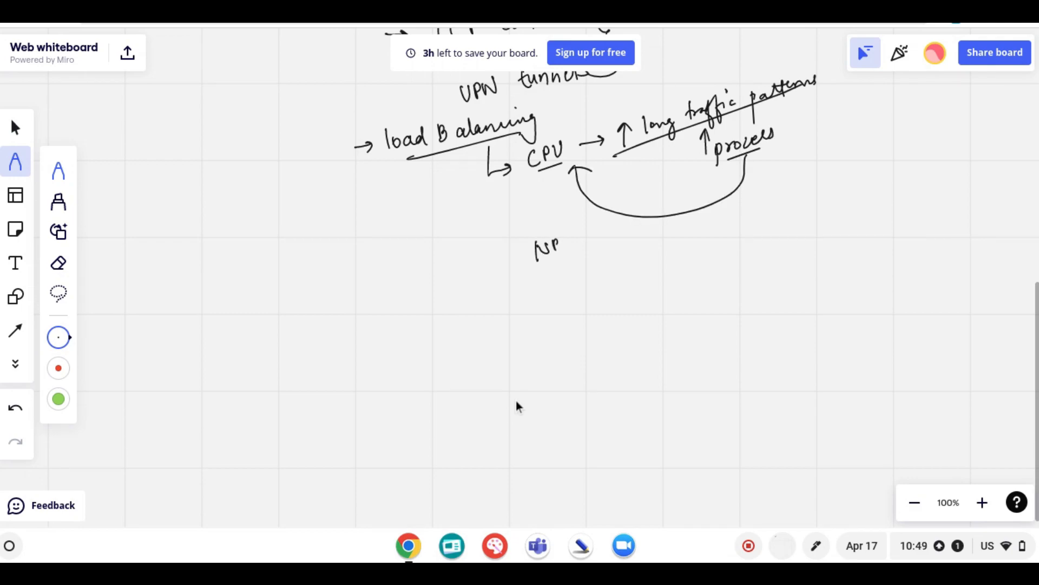
left_click_drag(415, 163, 506, 255)
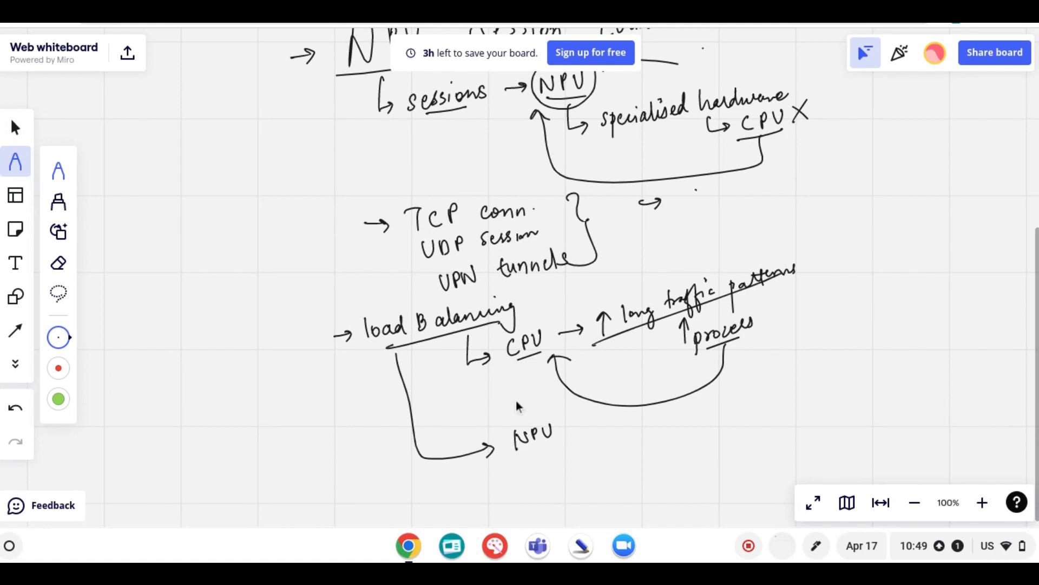
Handwrite 'Packet filtering' beside the session list, then move down the board.
type("Po")
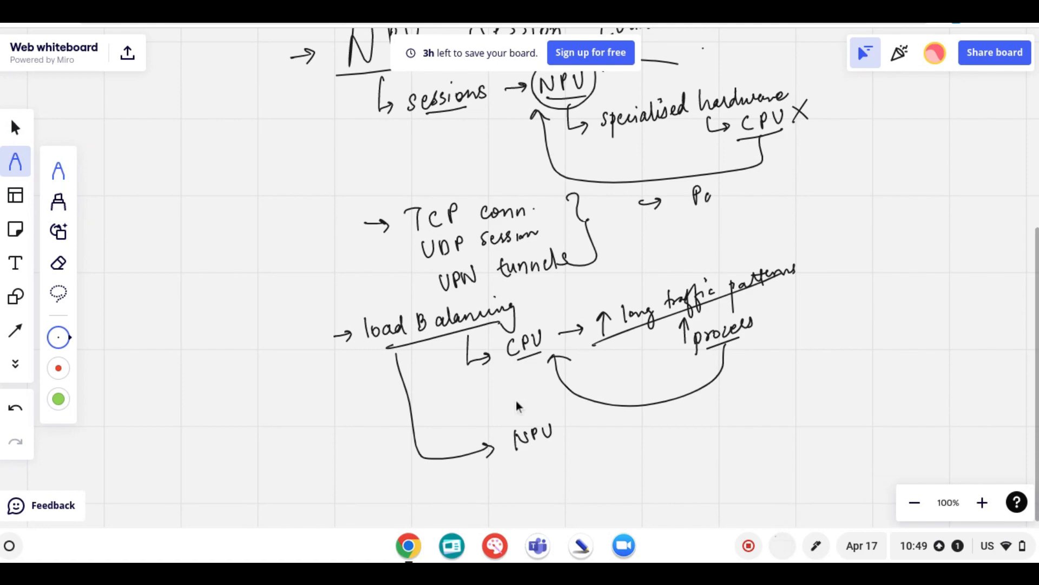
type("Packet filtering")
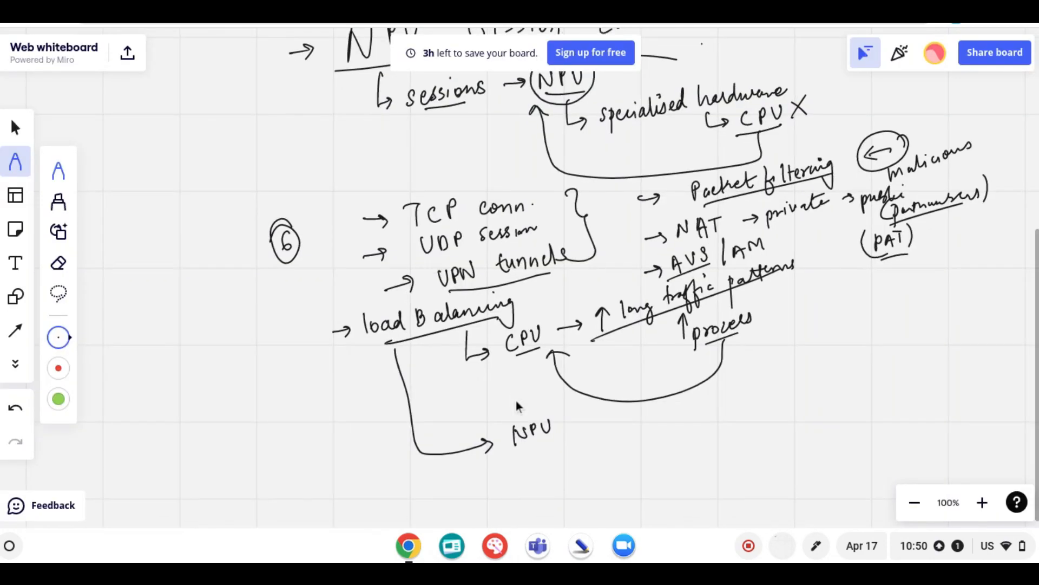
scroll("down", 3)
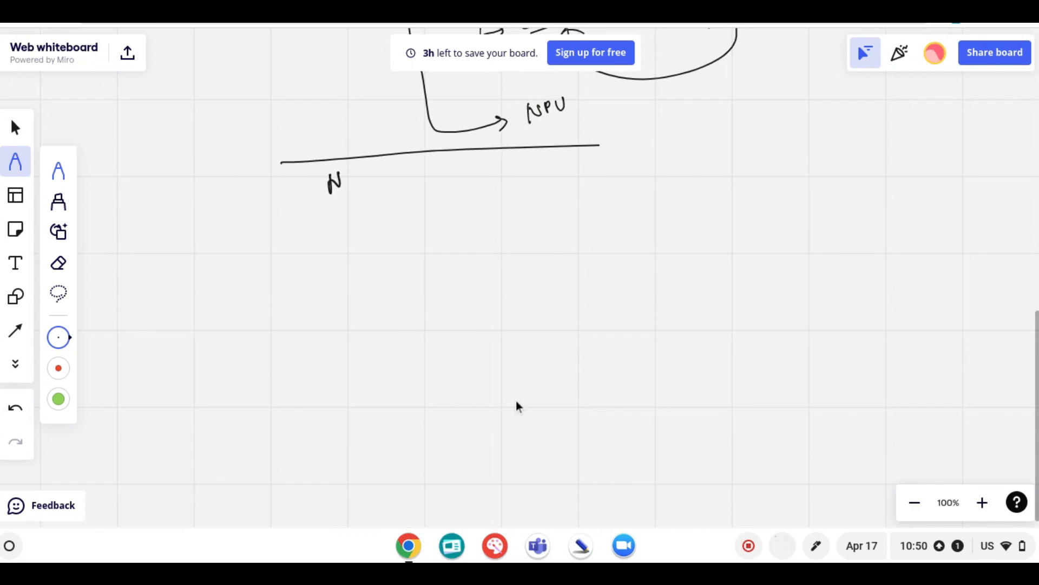
Handwrite the new 'NTU' heading beneath the ruled-off separator line.
left_click_drag(344, 178, 375, 178)
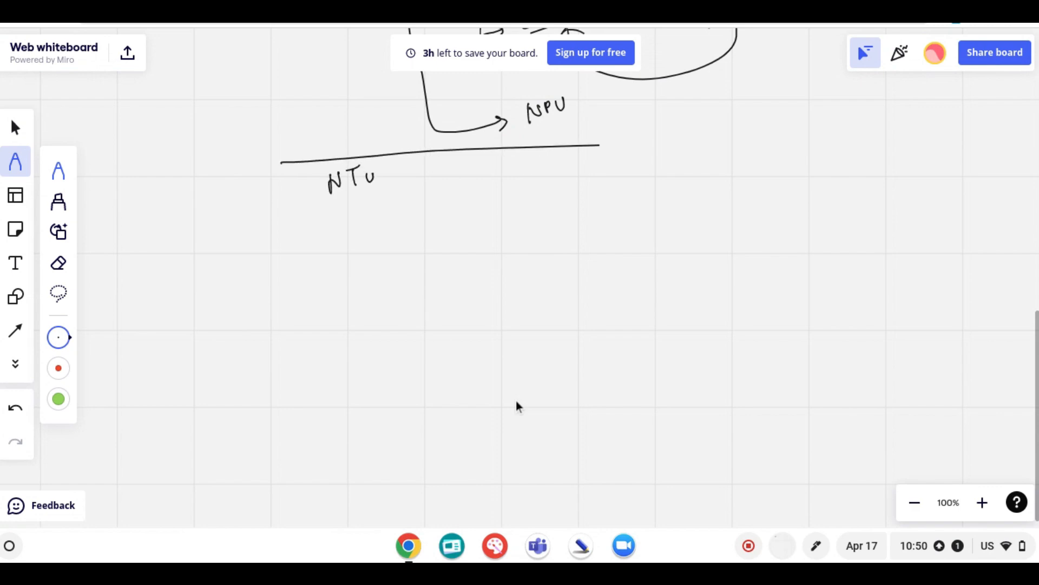
left_click_drag(374, 178, 418, 171)
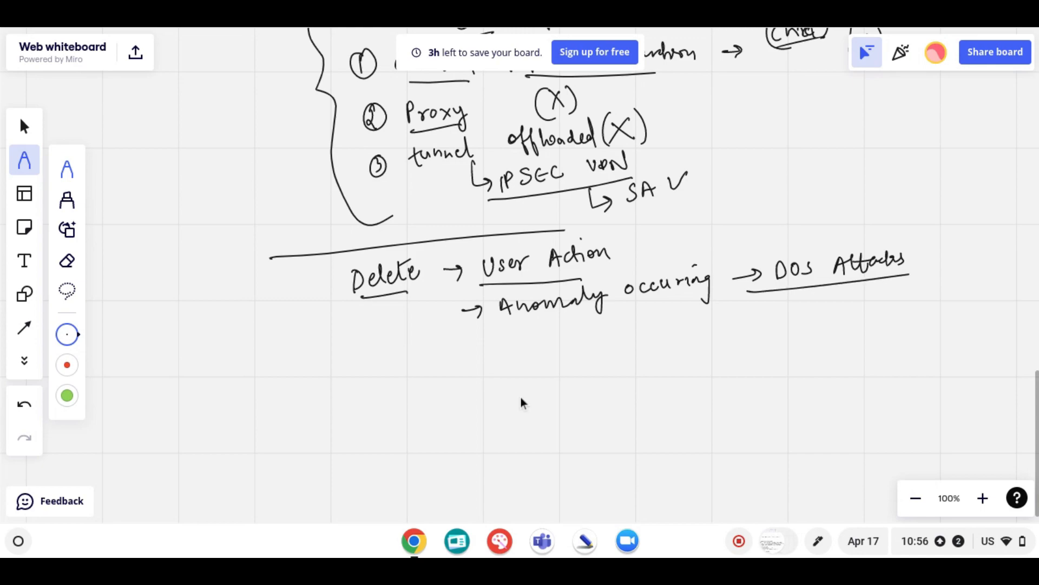
scroll("down", 3)
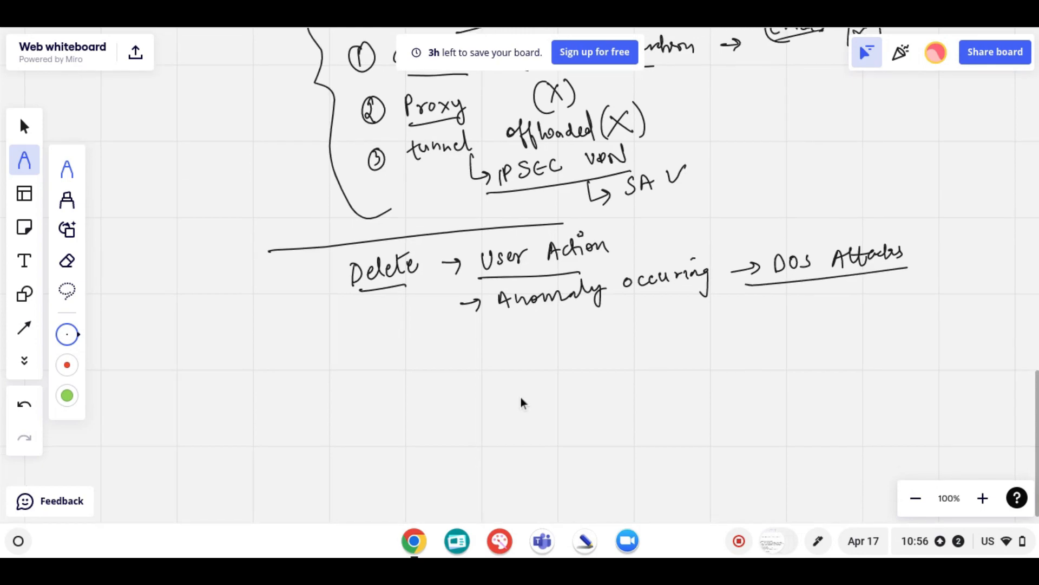
scroll("down", 3)
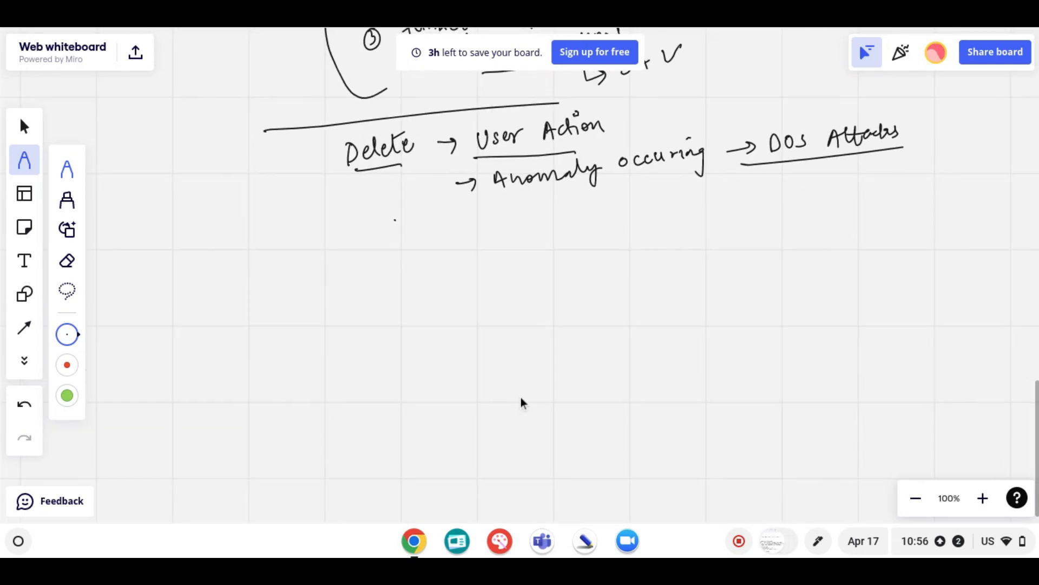